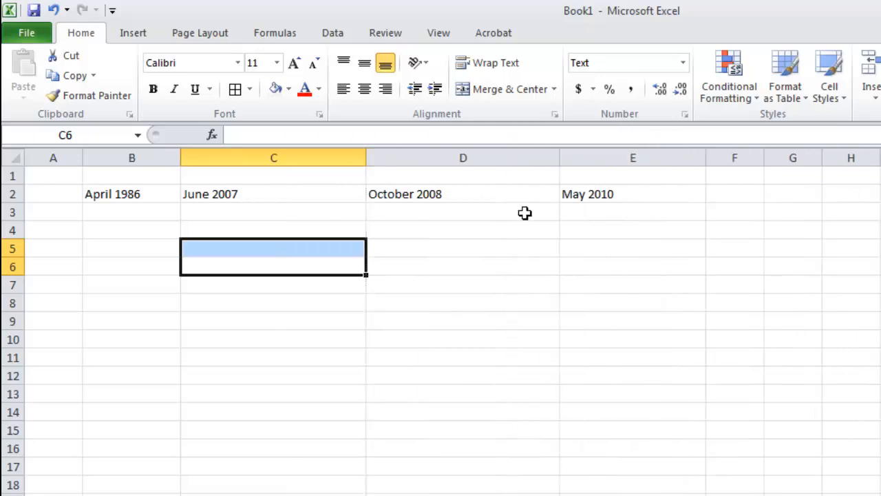
Enter the labels Born, Graduated College and Joined XYZ Company in row 1
{"action": "type", "text": "Born"}
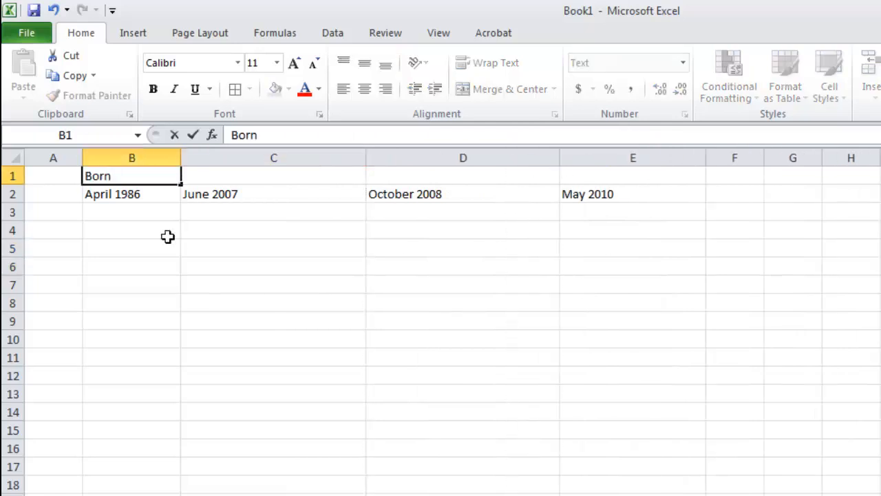
{"action": "type", "text": "Graduated College"}
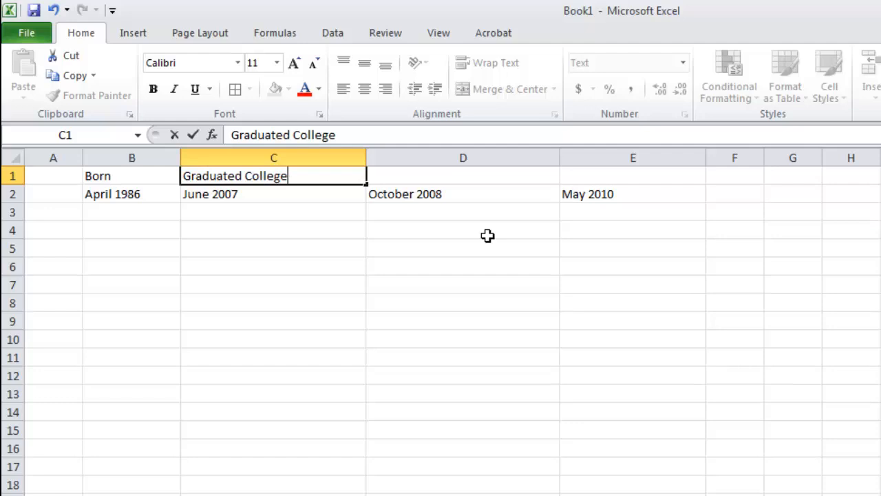
{"action": "type", "text": "Joined XYZ Company"}
{"action": "left_click", "coordinate": [633, 176]}
{"action": "type", "text": "Got Married"}
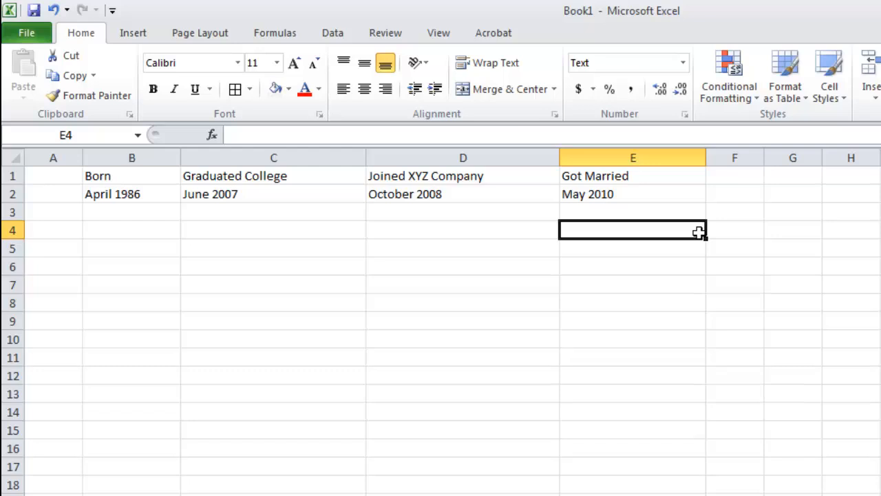
Center the dates in B2:E2 and shade them light blue
{"action": "left_click", "coordinate": [131, 193]}
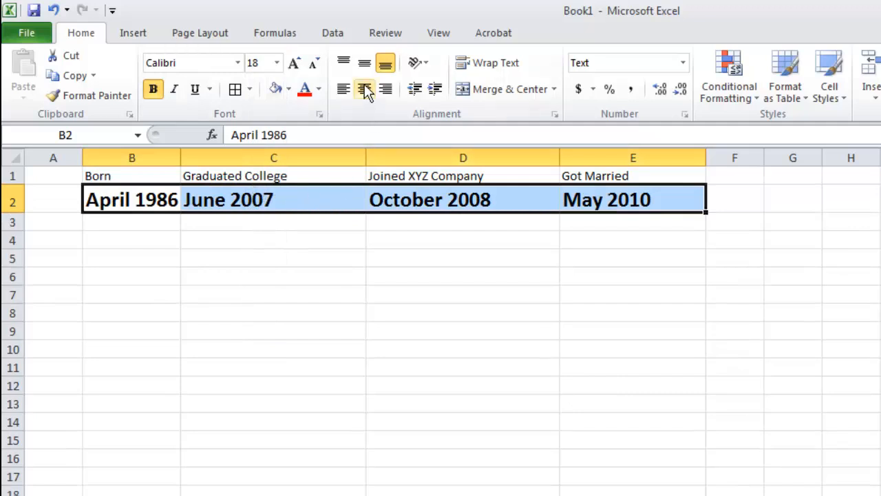
{"action": "left_click", "coordinate": [287, 89]}
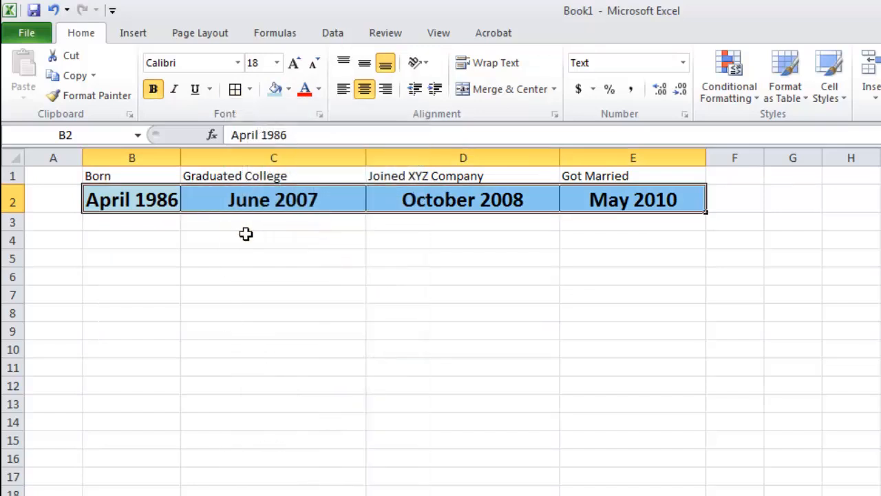
{"action": "left_click", "coordinate": [461, 294]}
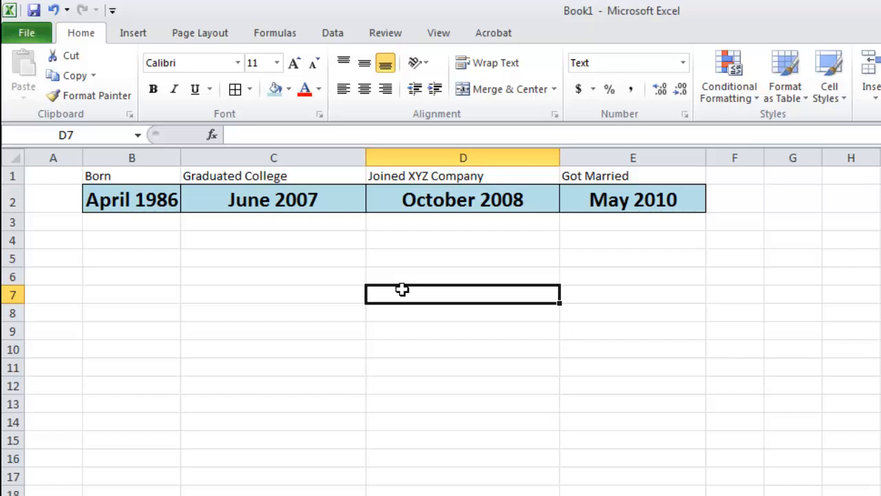
{"action": "mouse_move", "coordinate": [147, 174]}
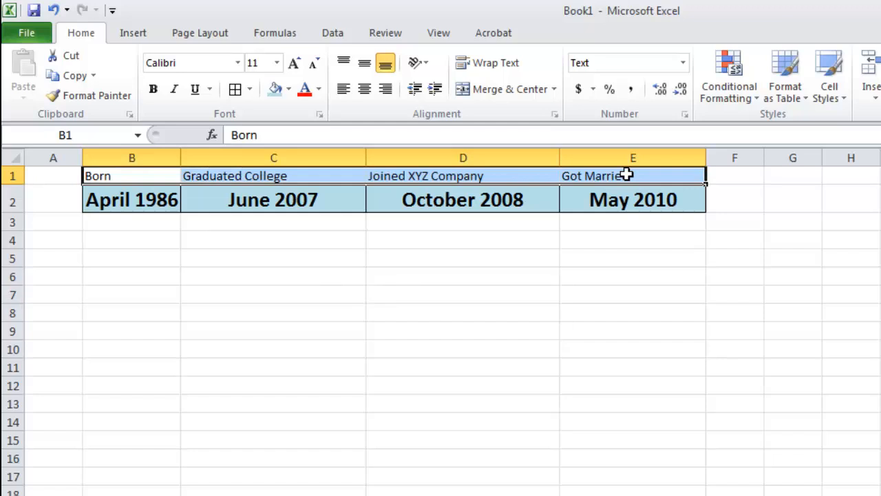
Angle the B1:E1 event labels counterclockwise
{"action": "left_click", "coordinate": [80, 32]}
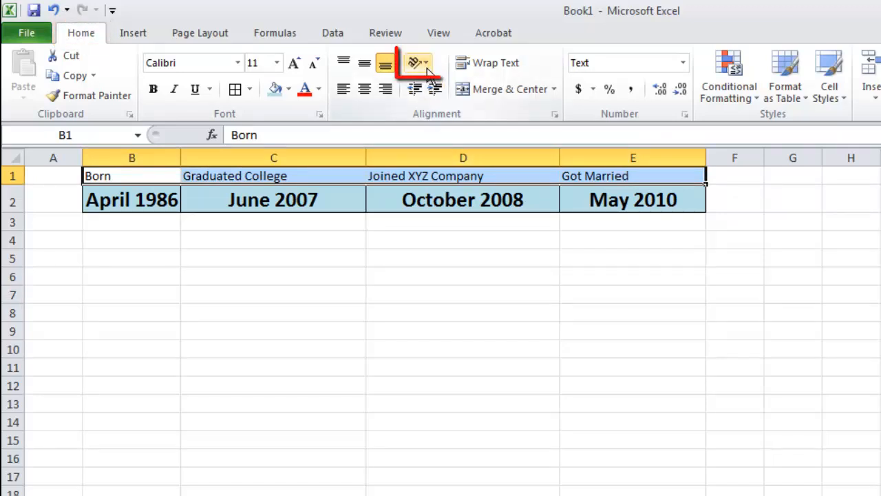
{"action": "left_click", "coordinate": [413, 62]}
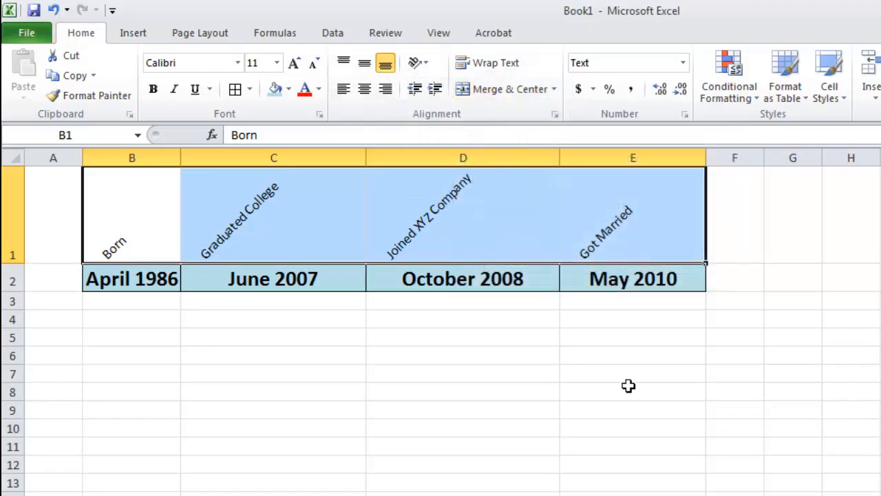
Apply borders around the angled label cells in B1:E1
{"action": "left_click", "coordinate": [253, 89]}
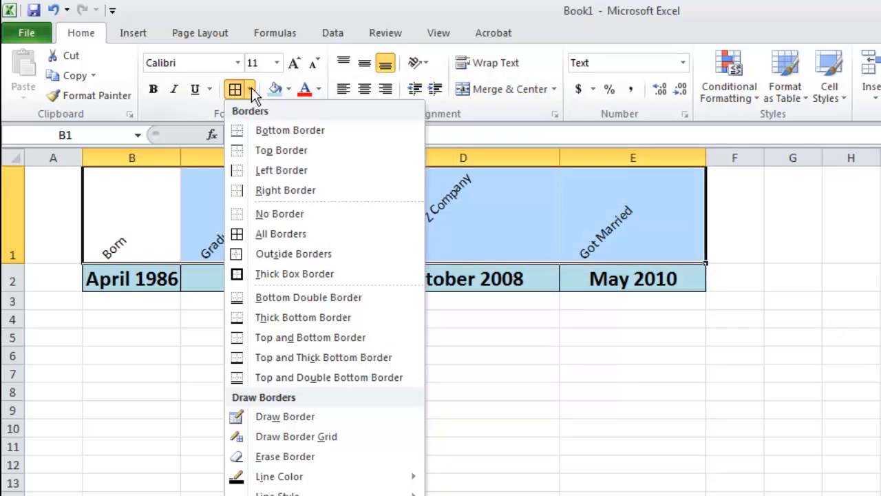
{"action": "left_click", "coordinate": [288, 89]}
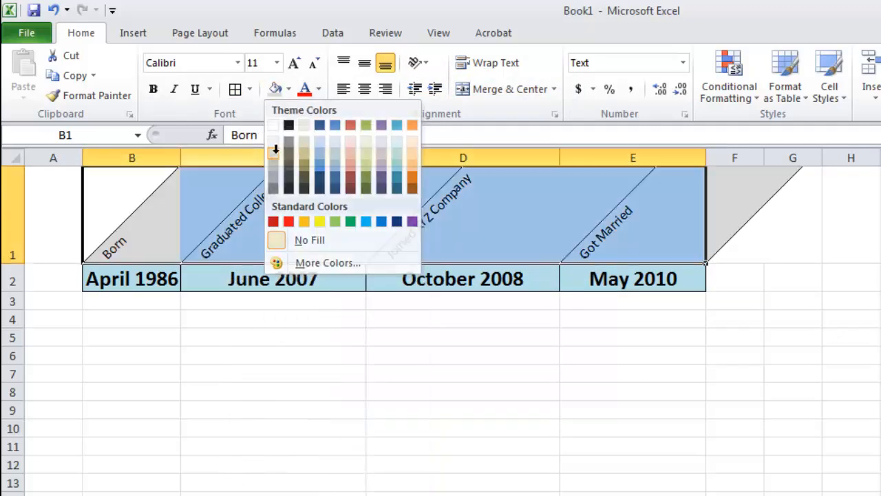